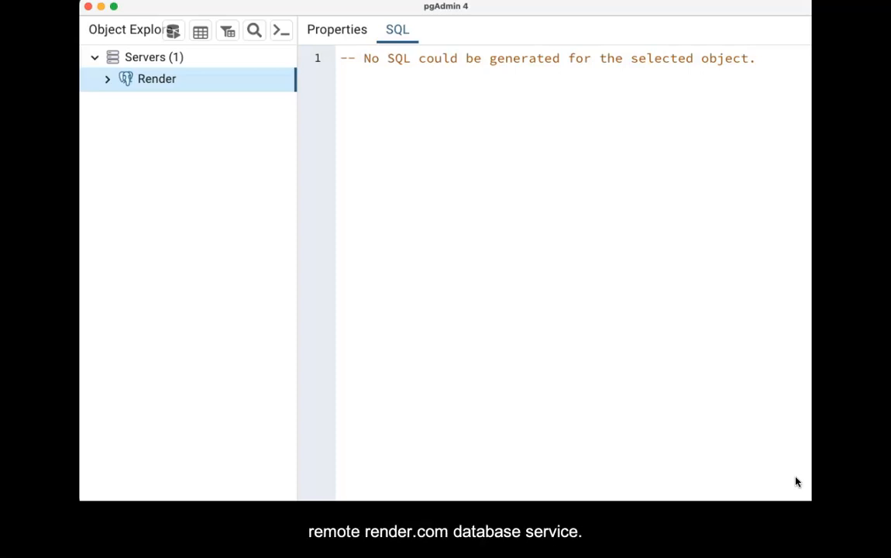
{"action": "mouse_move", "coordinate": [142, 130]}
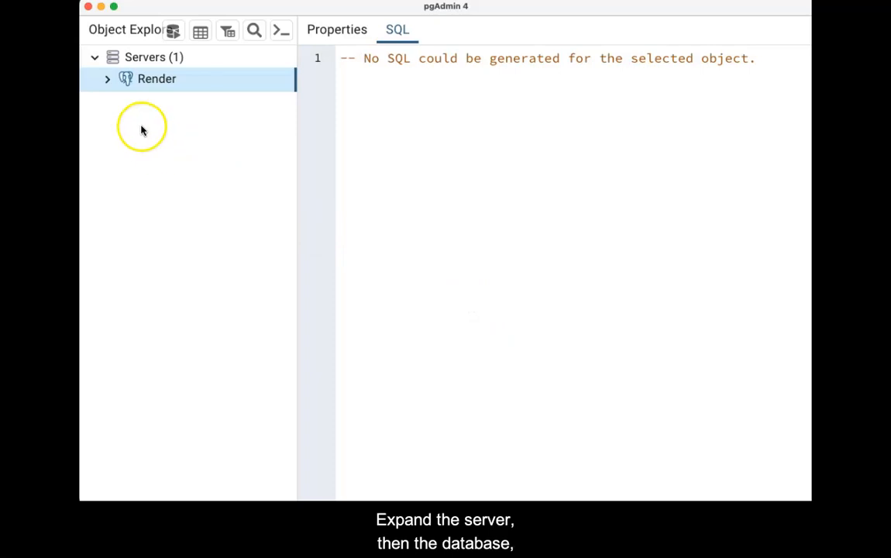
Step: Expand Render > Databases > demo456 > Schemas > public to reveal the Types group
{"action": "left_click", "coordinate": [108, 77]}
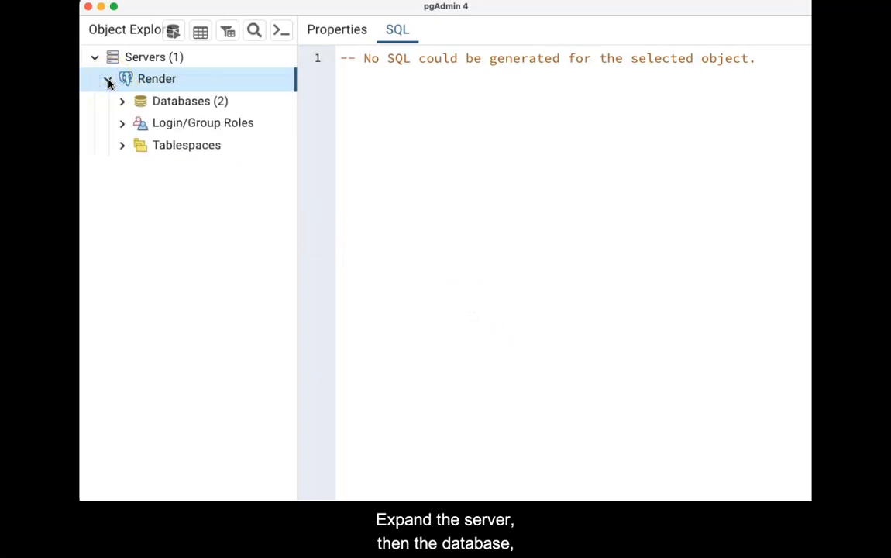
{"action": "left_click", "coordinate": [121, 101]}
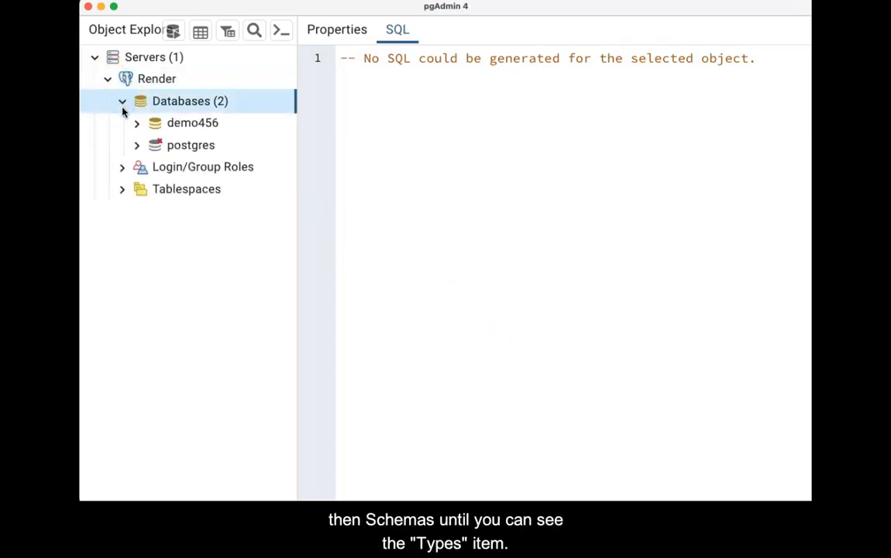
{"action": "left_click", "coordinate": [136, 123]}
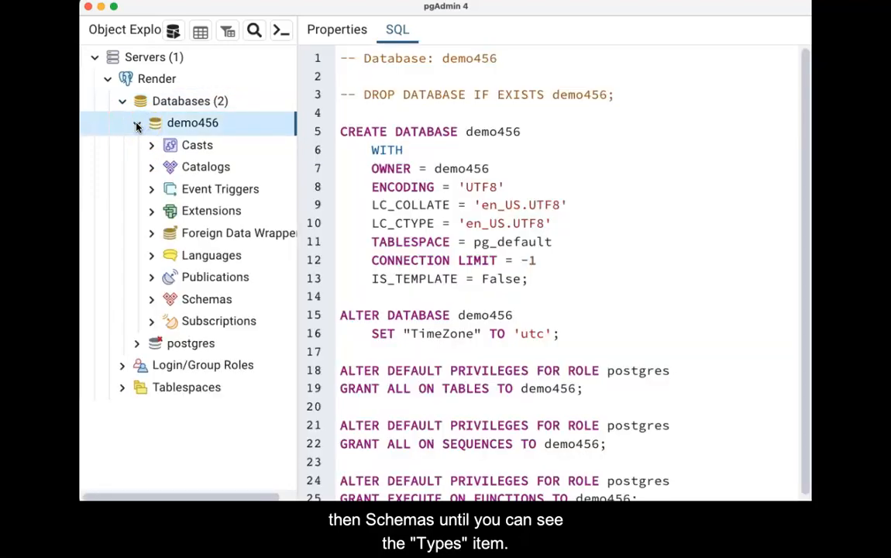
{"action": "left_click", "coordinate": [151, 299]}
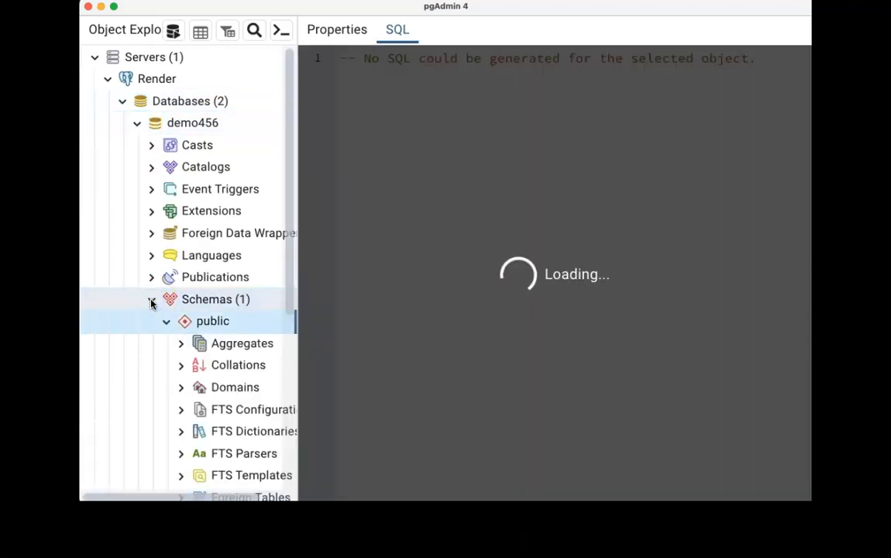
{"action": "left_click", "coordinate": [212, 319]}
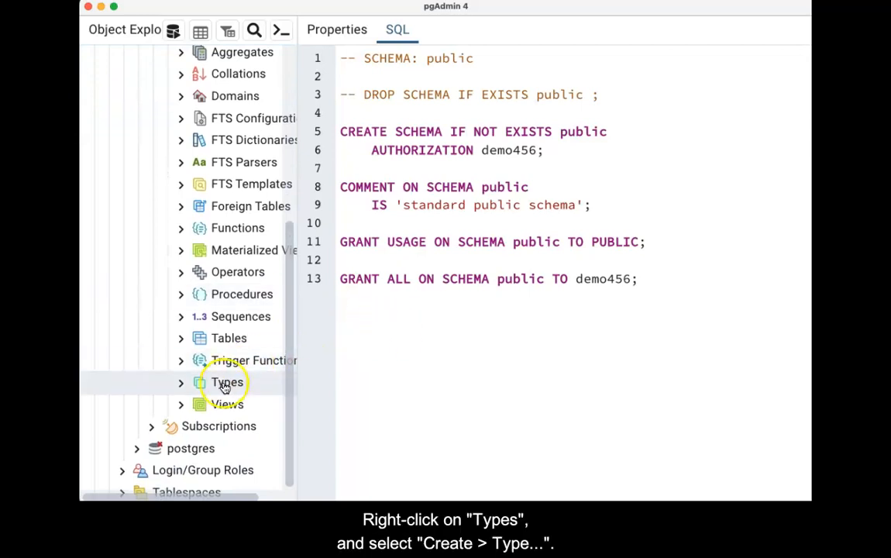
Step: Start a new type under the public schema's Types group via Create > Type
{"action": "right_click", "coordinate": [226, 381]}
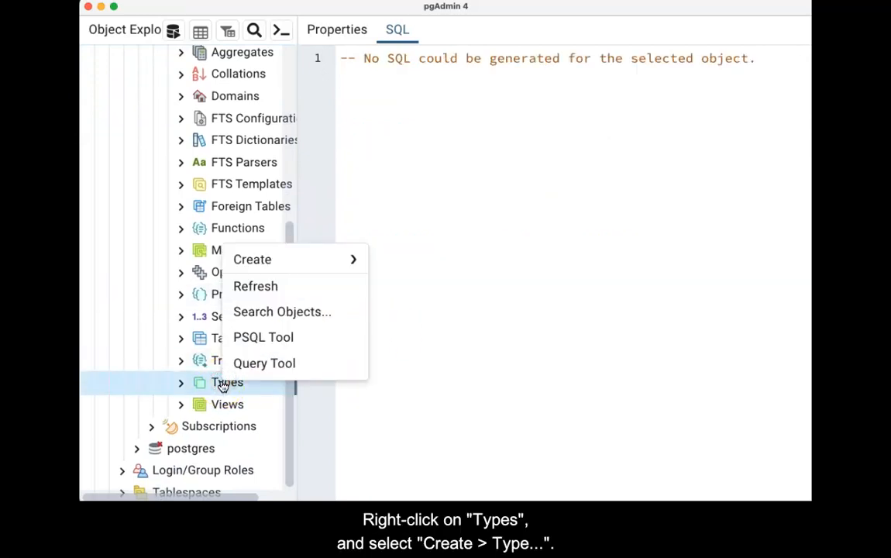
{"action": "mouse_move", "coordinate": [253, 259]}
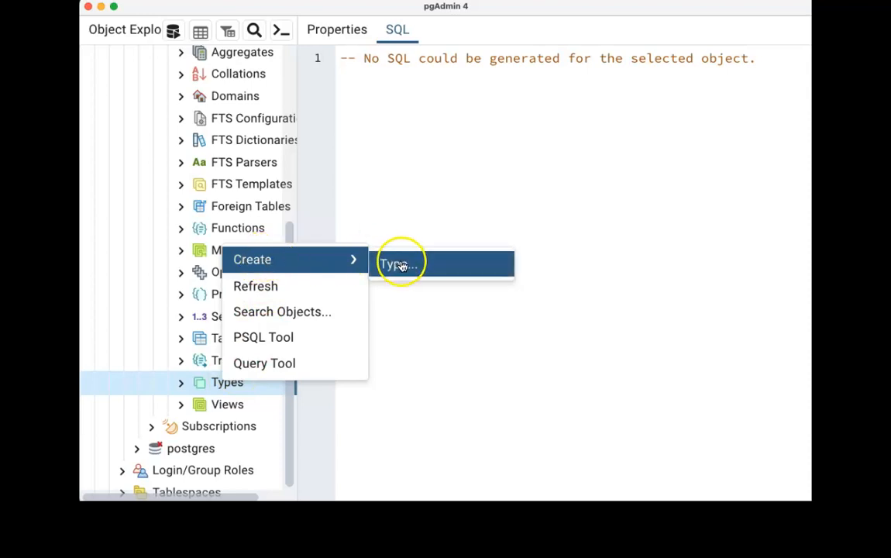
{"action": "left_click", "coordinate": [400, 263]}
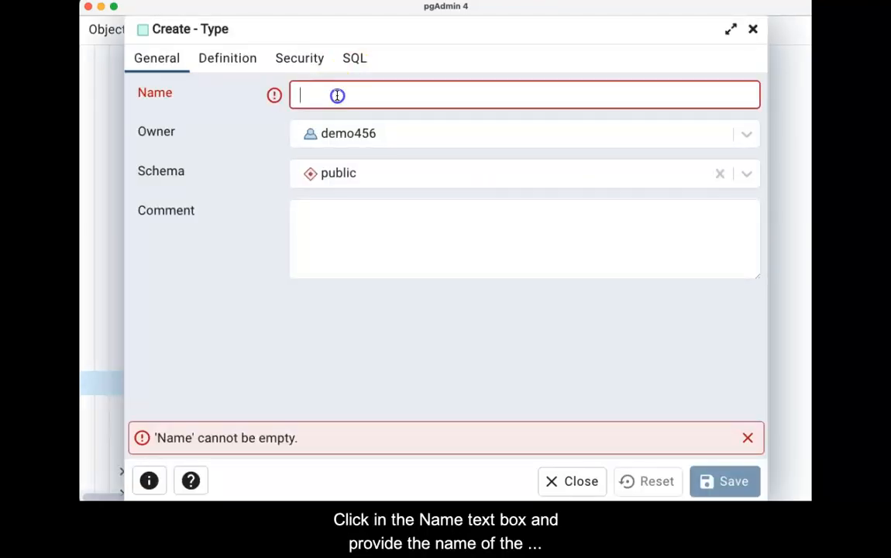
Step: Name the new type account_type and move on to its Definition settings
{"action": "type", "text": "ad"}
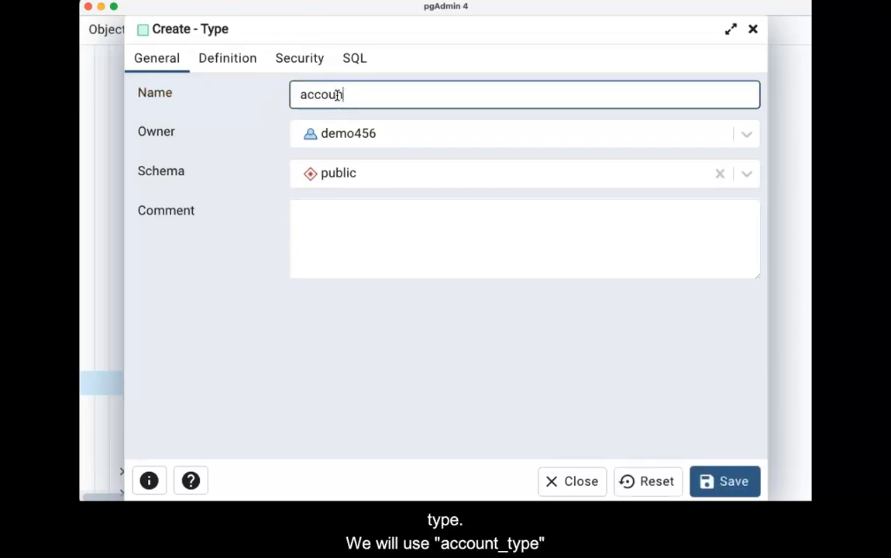
{"action": "type", "text": "_type"}
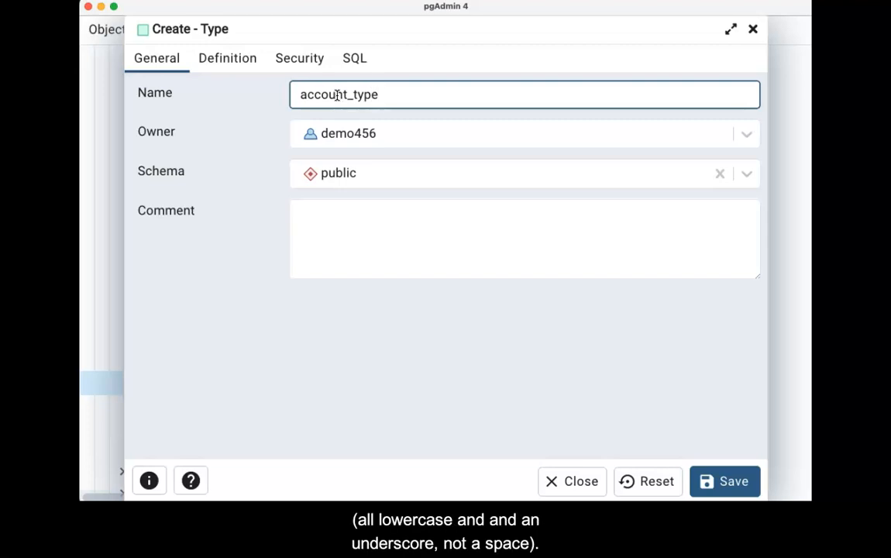
{"action": "left_click", "coordinate": [226, 59]}
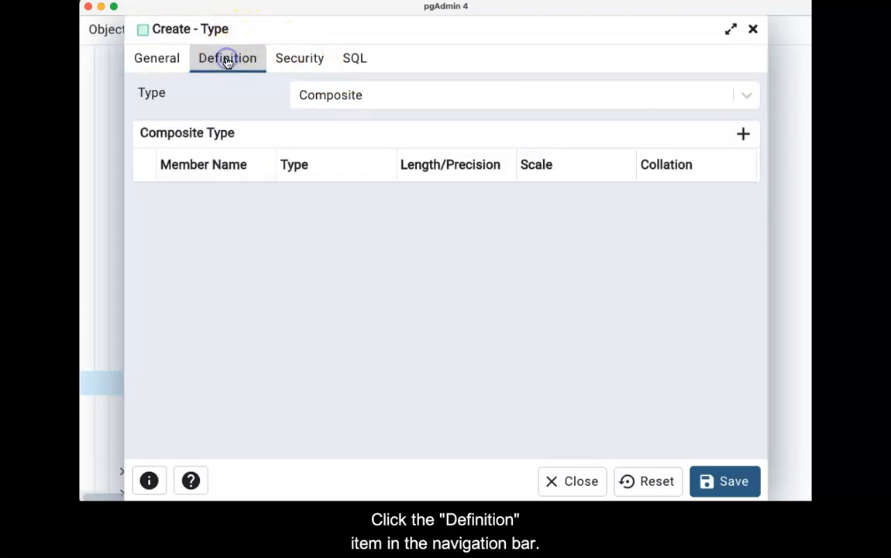
{"action": "mouse_move", "coordinate": [741, 95]}
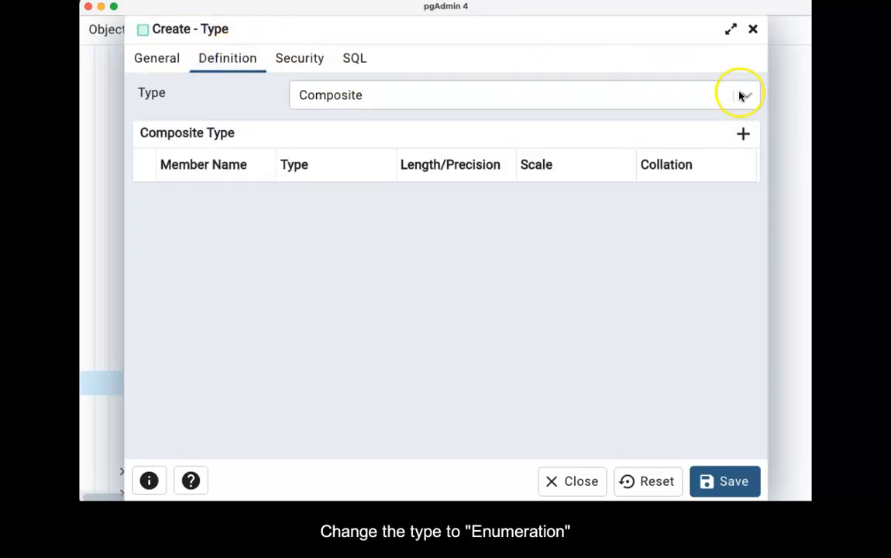
Step: Set the type kind to Enumeration and add an empty label row
{"action": "left_click", "coordinate": [743, 94]}
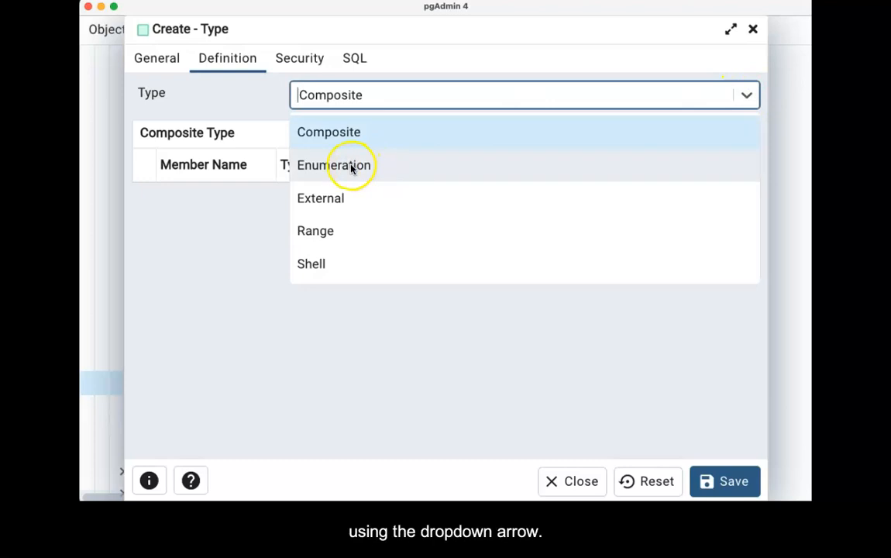
{"action": "left_click", "coordinate": [335, 164]}
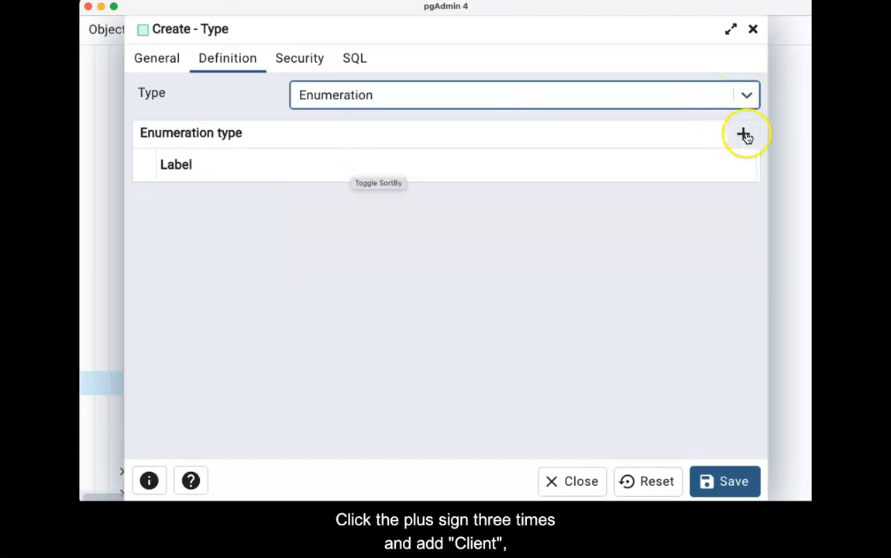
{"action": "left_click", "coordinate": [744, 133]}
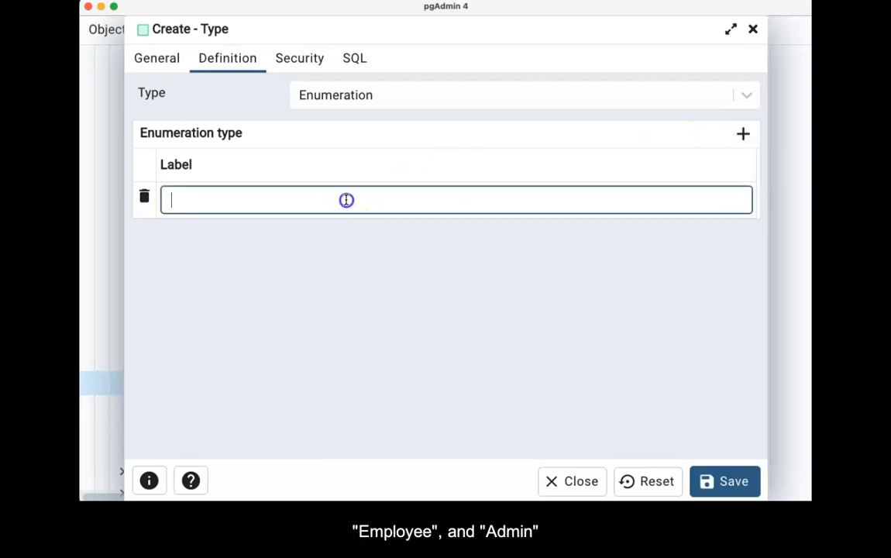
Step: Enter Client as the first enumeration label
{"action": "type", "text": "Cl"}
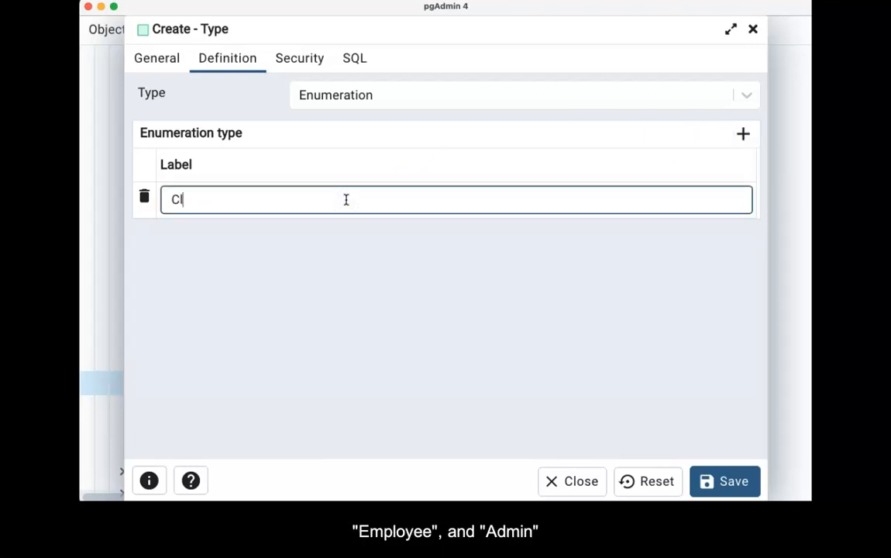
{"action": "type", "text": "ient"}
{"action": "type", "text": "Admin"}
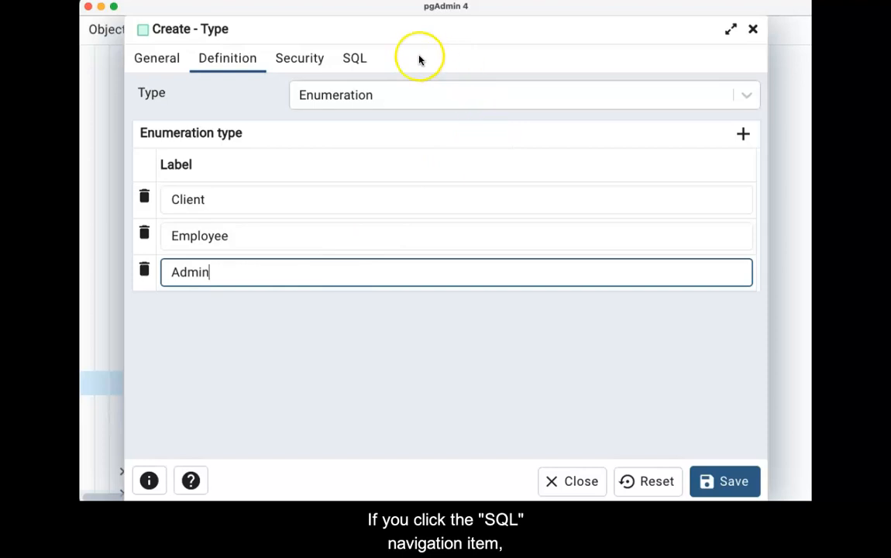
Step: Preview the generated CREATE TYPE public.account_type AS ENUM statement
{"action": "left_click", "coordinate": [353, 59]}
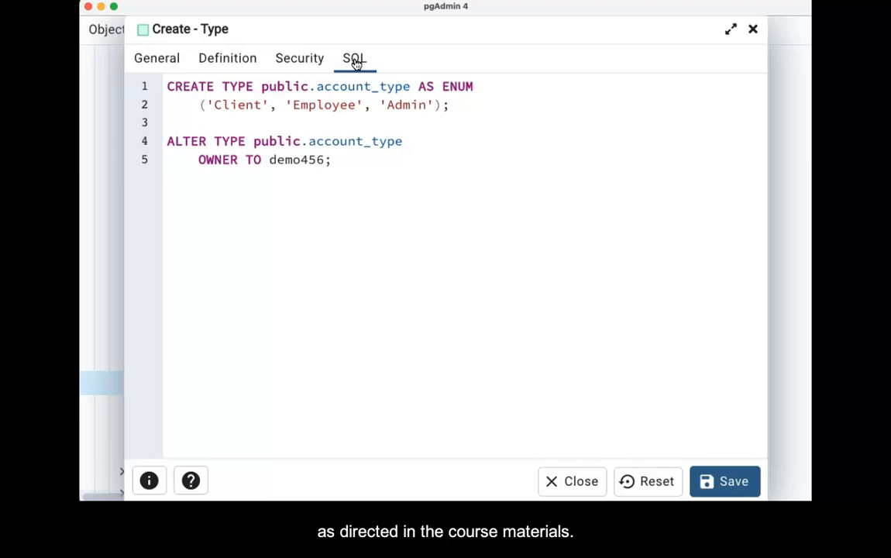
{"action": "mouse_move", "coordinate": [598, 290]}
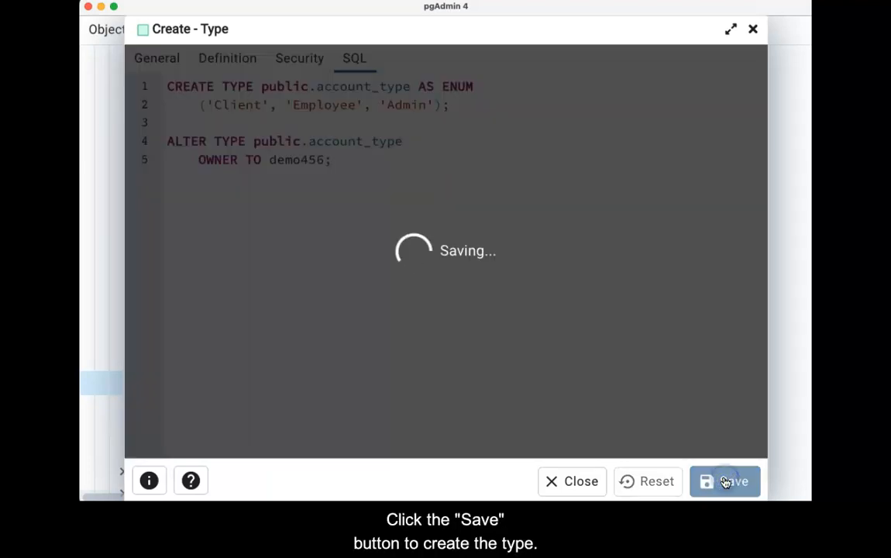
Step: Save account_type and reveal it listed under the public schema's Types
{"action": "left_click", "coordinate": [725, 480]}
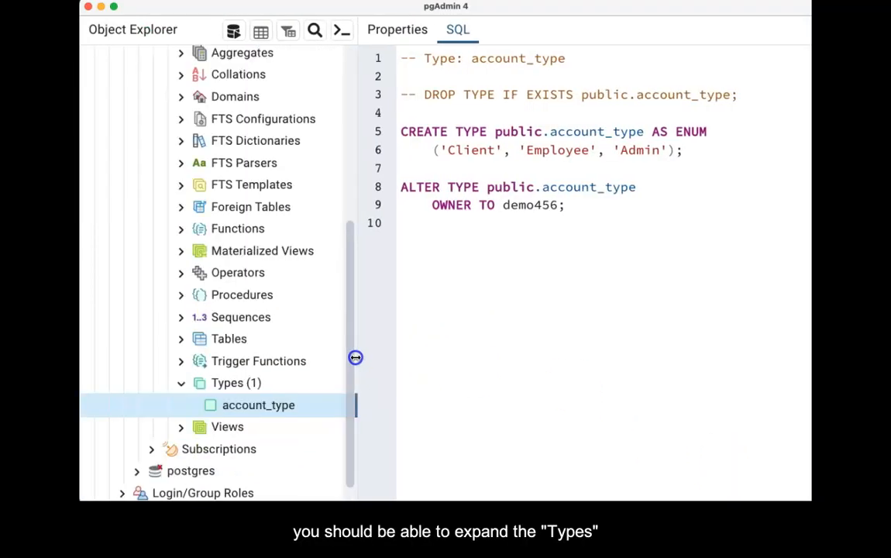
{"action": "mouse_move", "coordinate": [243, 427]}
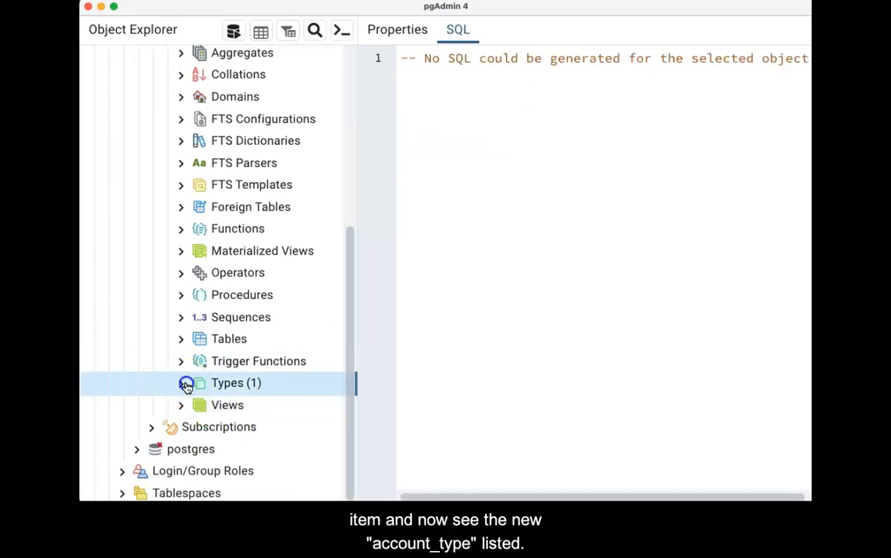
{"action": "left_click", "coordinate": [181, 381]}
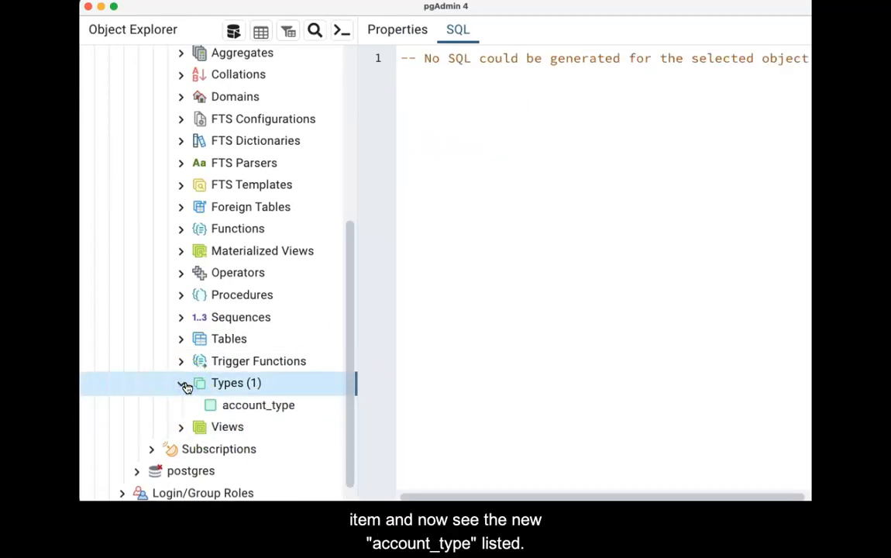